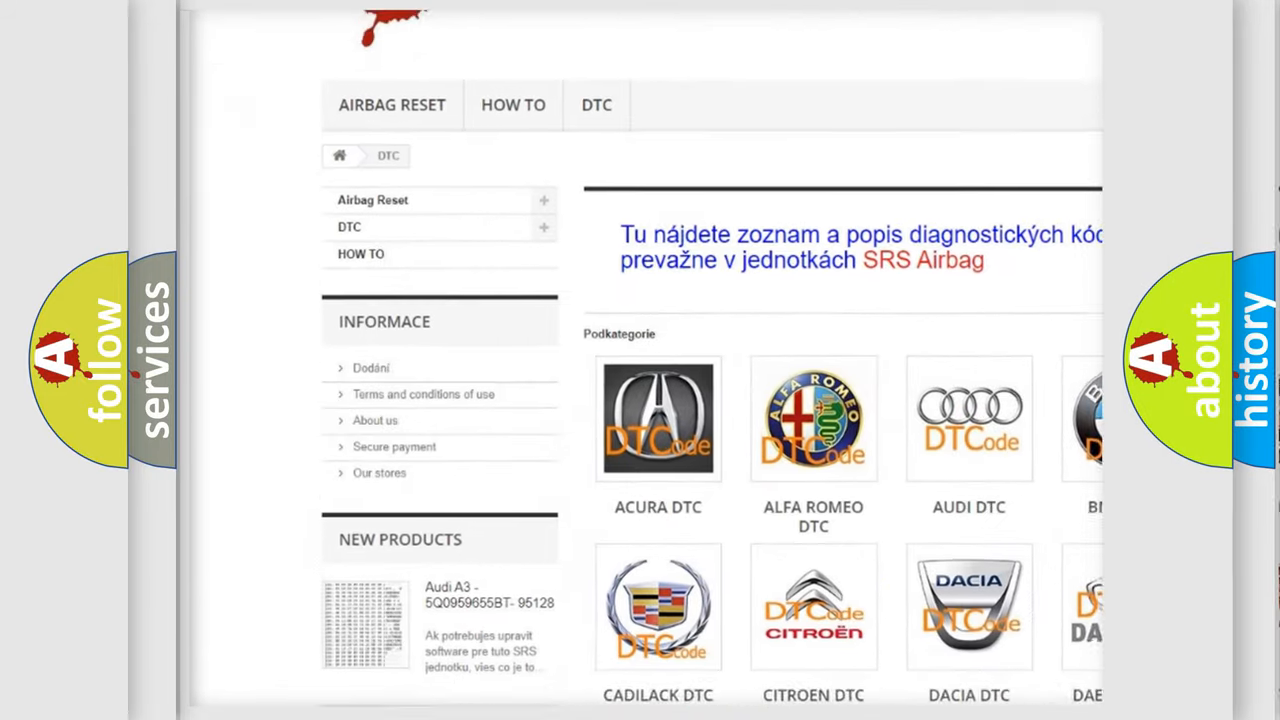
pyautogui.scroll(-3)
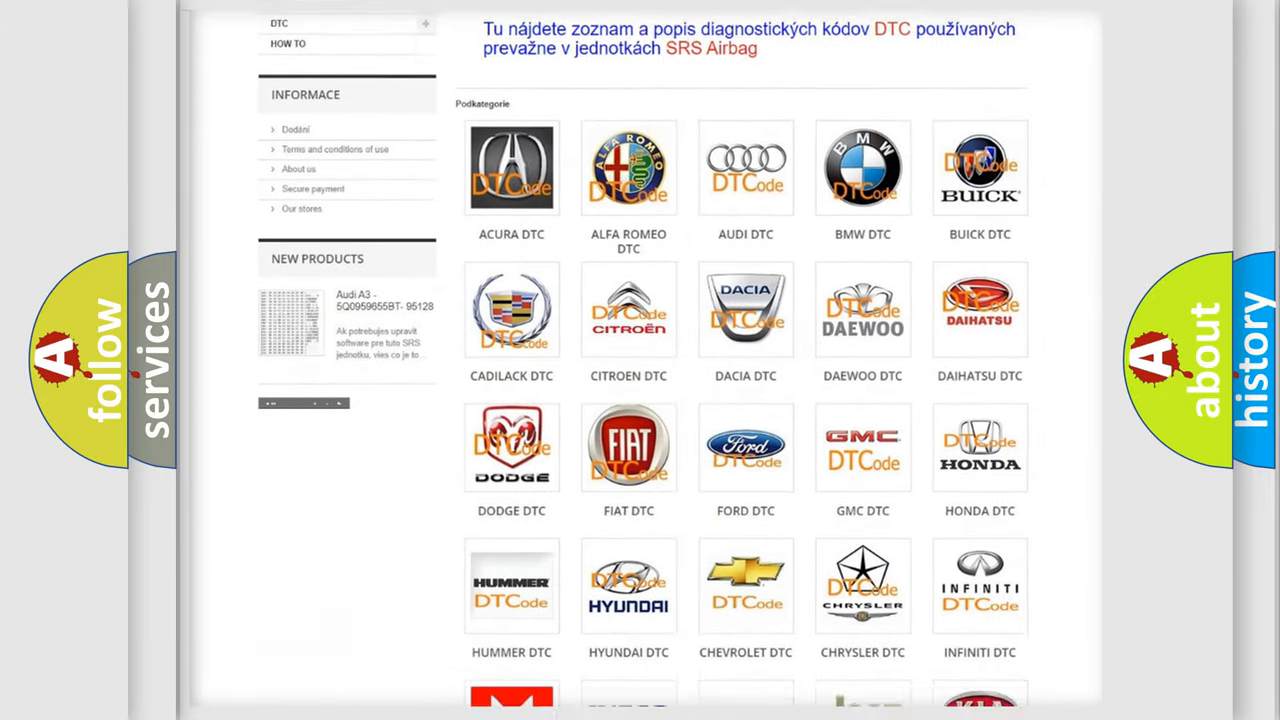
pyautogui.scroll(-3)
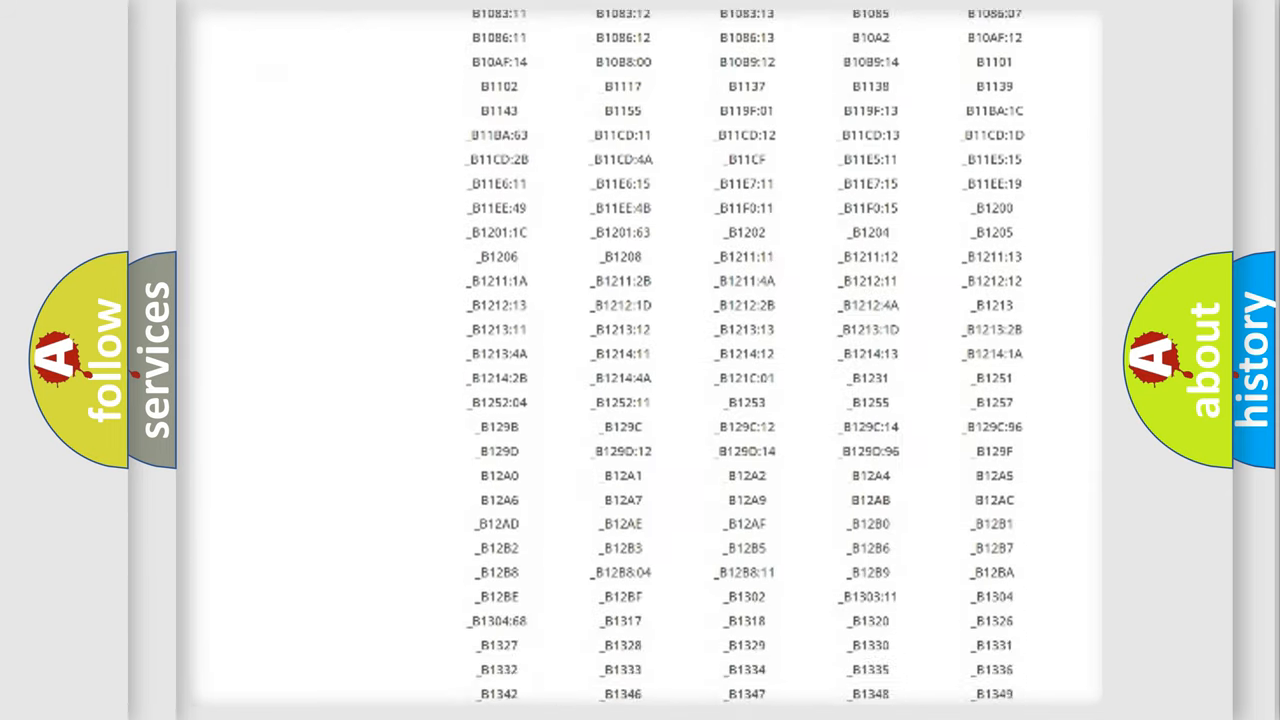
pyautogui.scroll(-3)
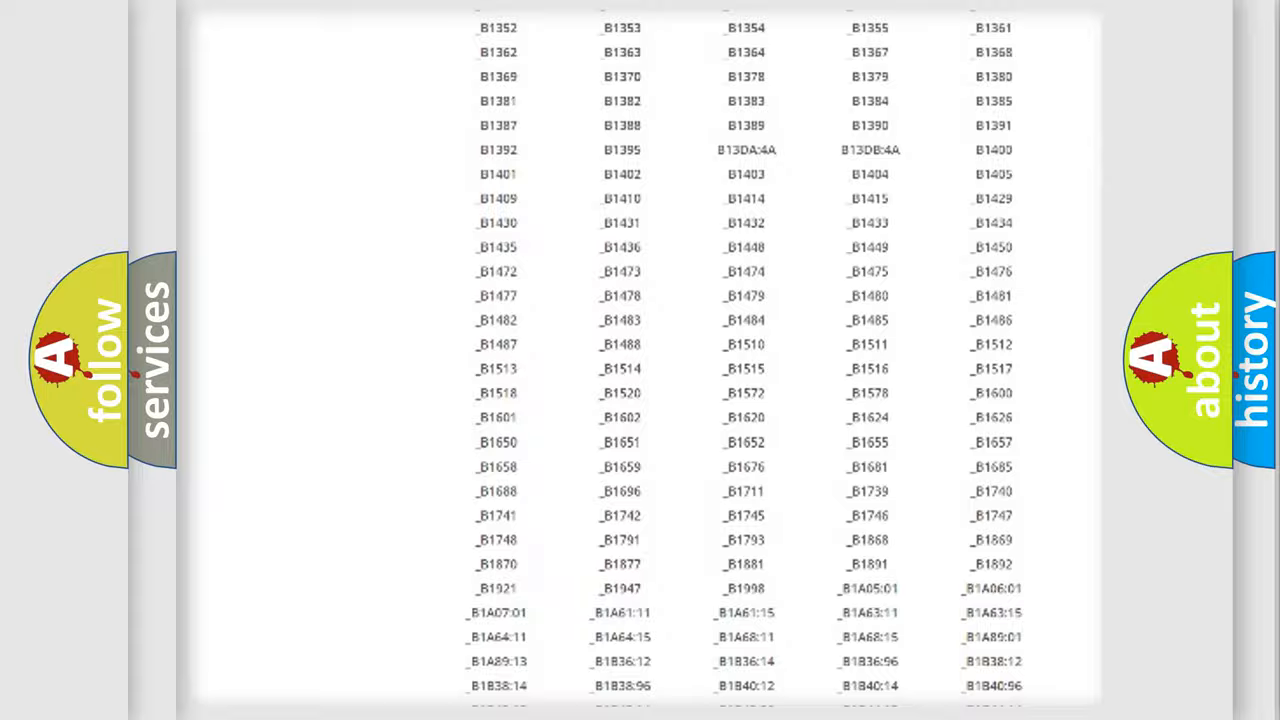